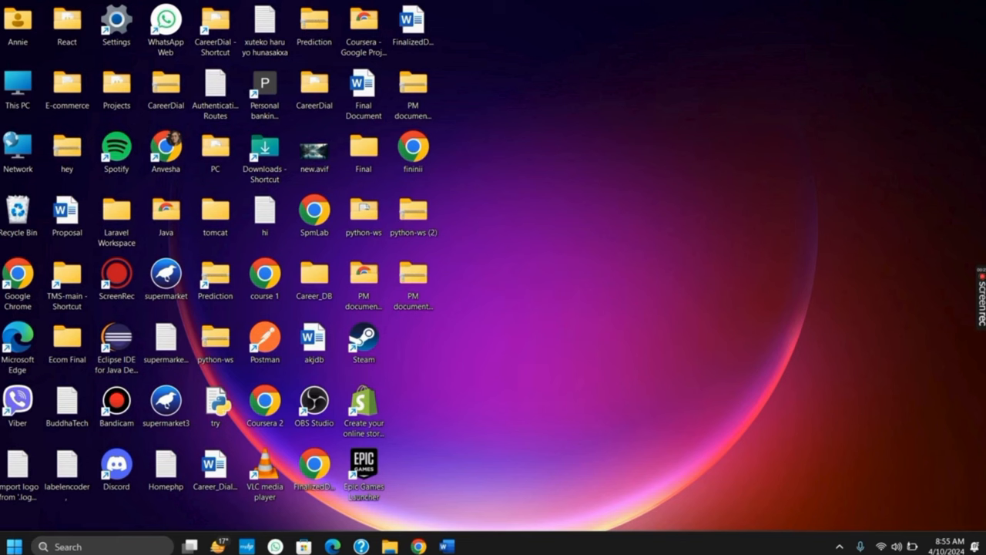
Insert a downloaded WhatsApp image from This Device into the CI/CD document.
{"action": "left_click", "coordinate": [446, 546]}
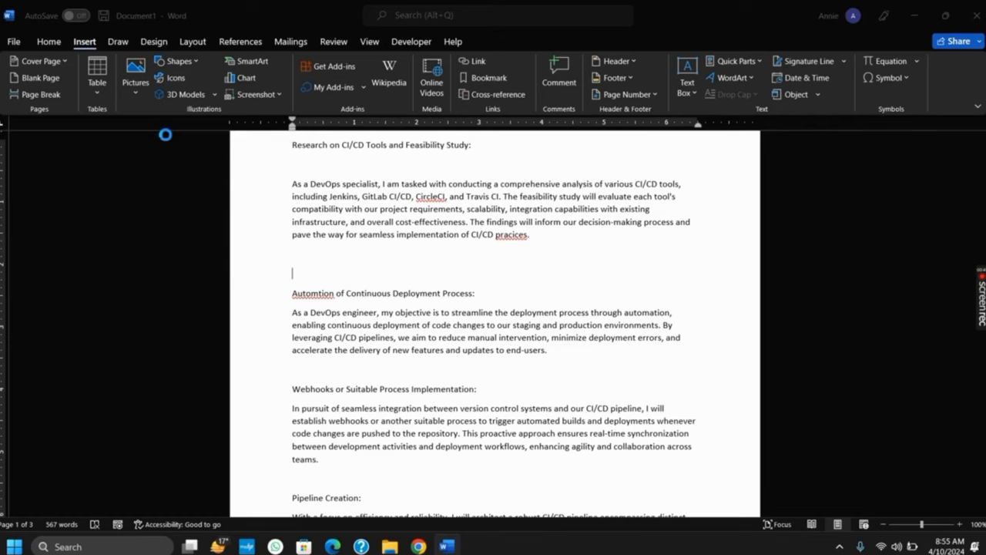
{"action": "left_click", "coordinate": [135, 69]}
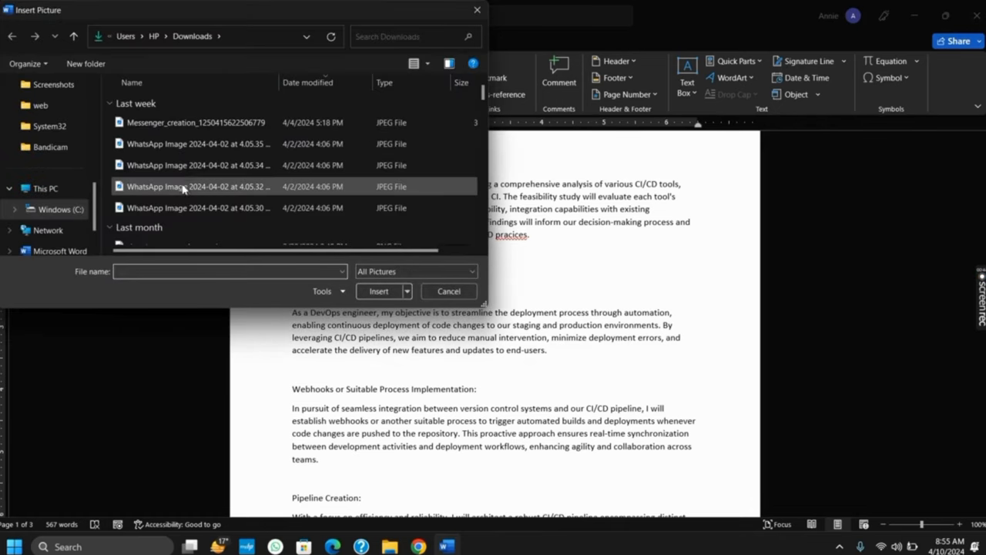
{"action": "left_click", "coordinate": [198, 164]}
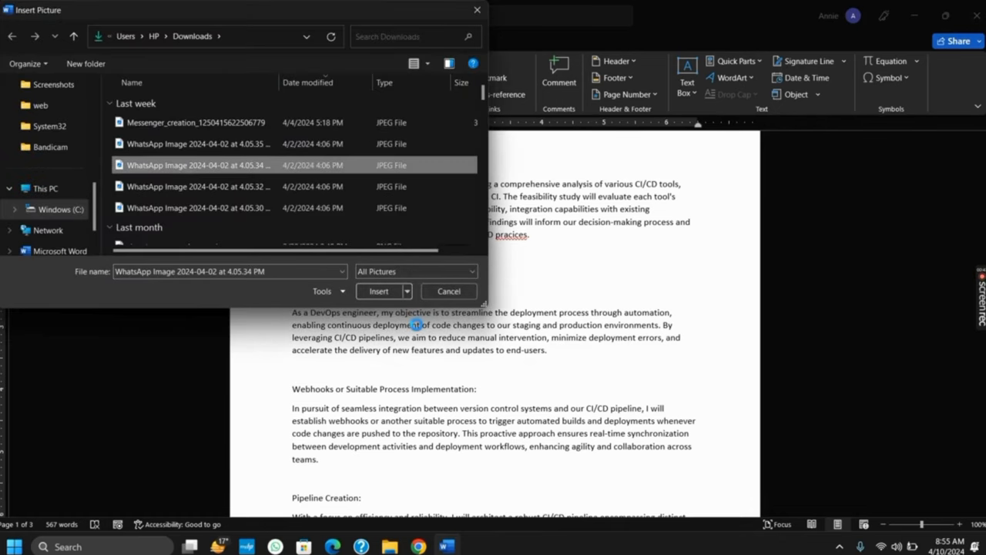
{"action": "left_click", "coordinate": [378, 290]}
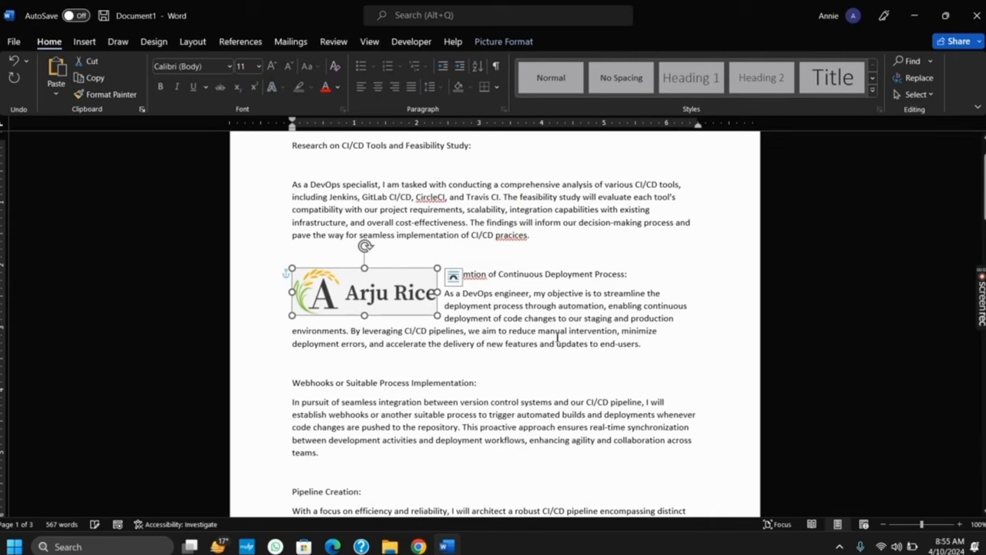
Scroll down to check the Arju Rice logo beside the Continuous Deployment paragraph.
{"action": "scroll", "scroll_direction": "down", "scroll_amount": 3}
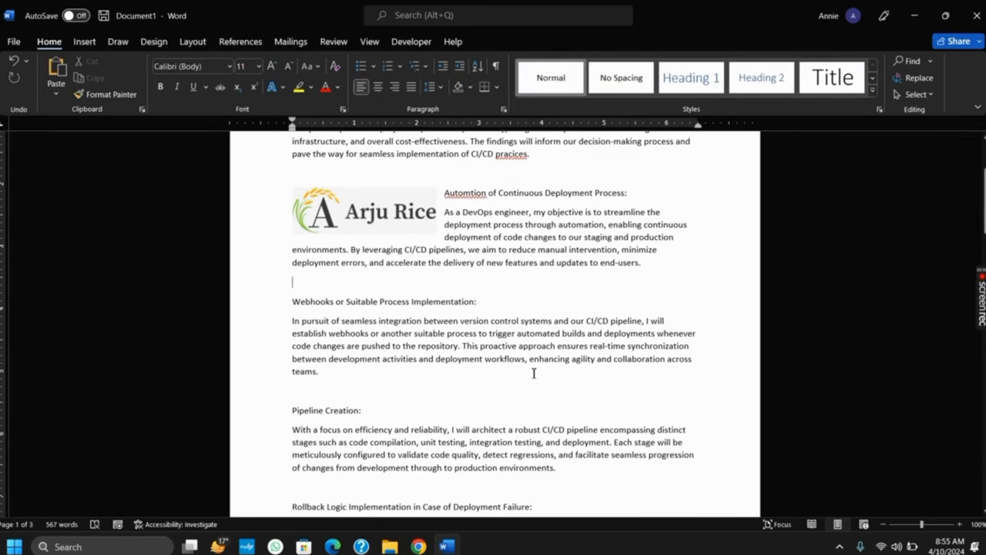
{"action": "scroll", "scroll_direction": "down", "scroll_amount": 3}
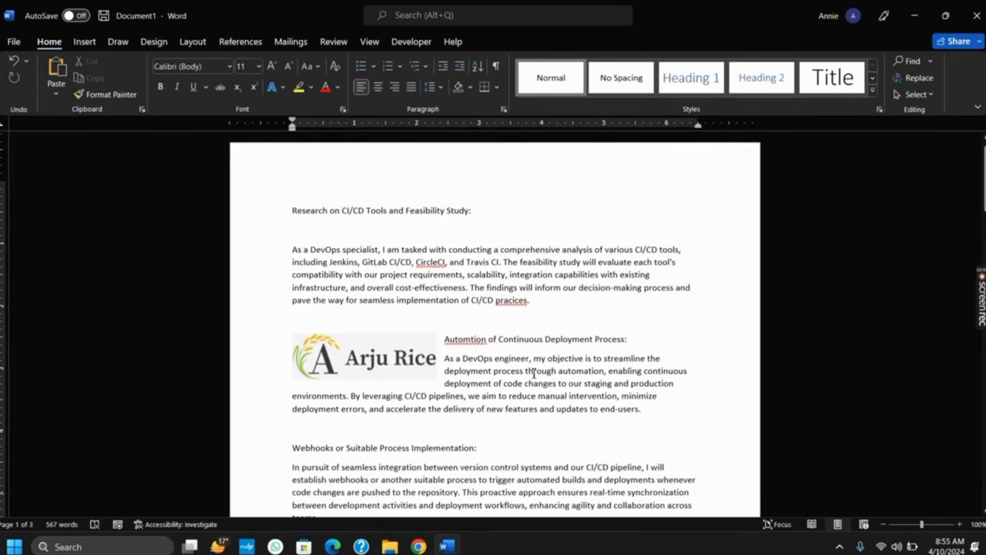
{"action": "scroll", "scroll_direction": "down", "scroll_amount": 3}
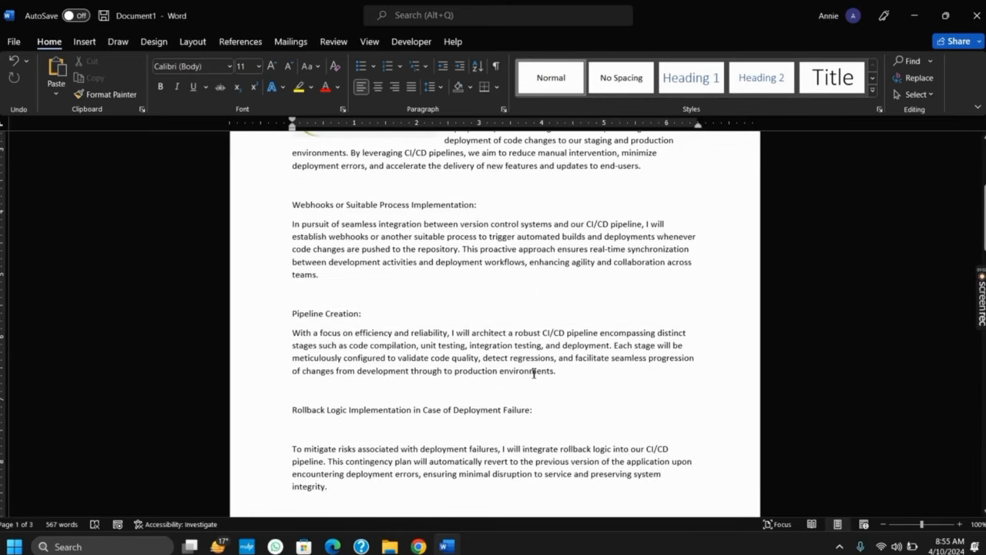
{"action": "left_click", "coordinate": [293, 185]}
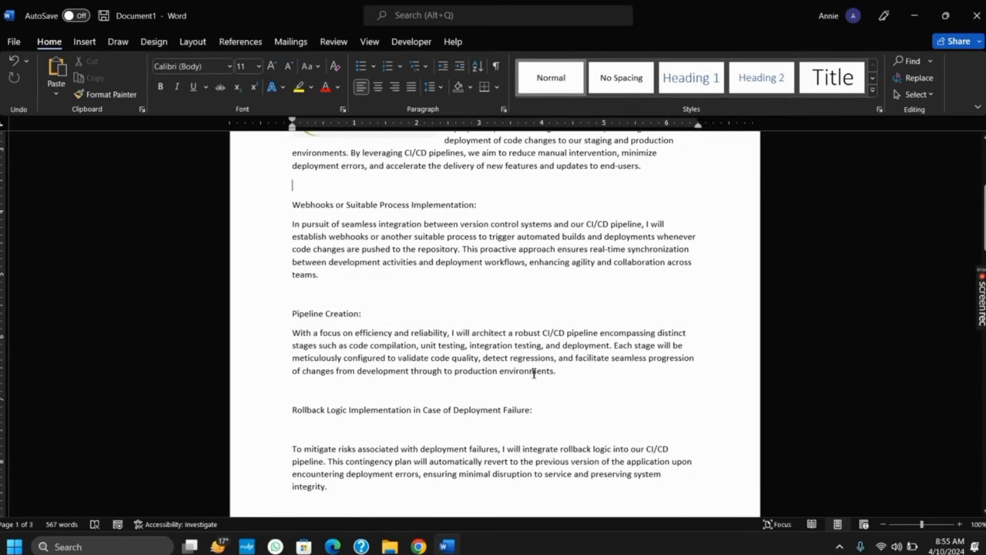